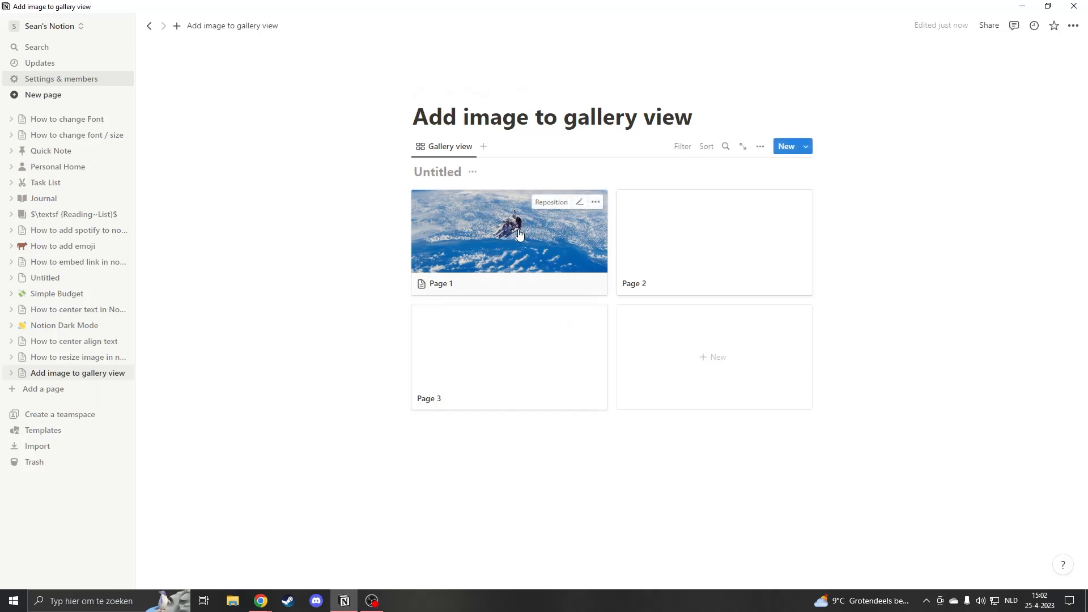
mouse_move(522, 235)
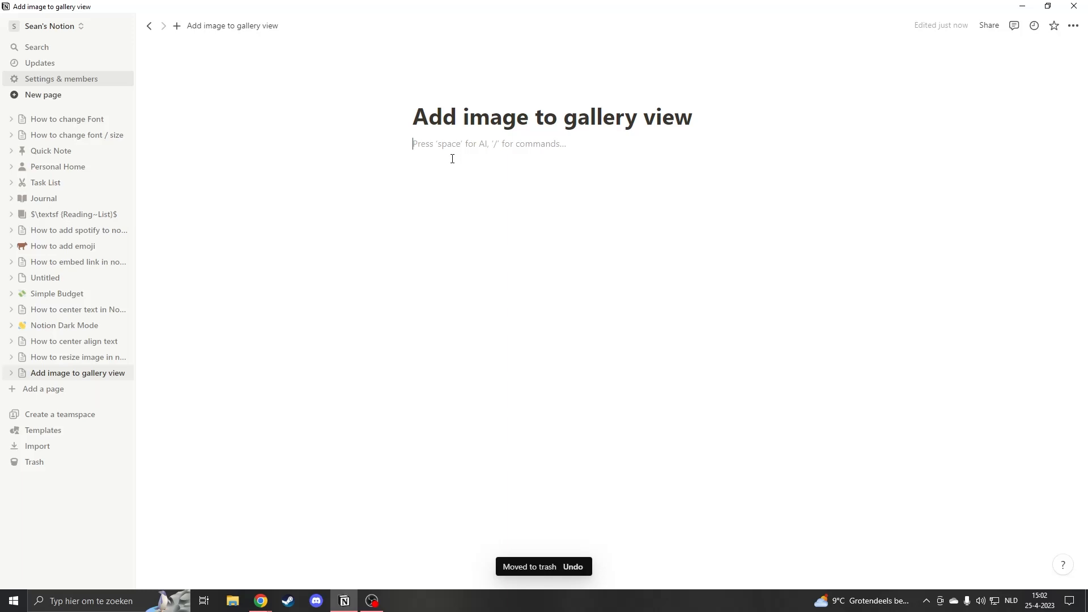
Insert a gallery view via /gallery backed by a new database
text(/galler)
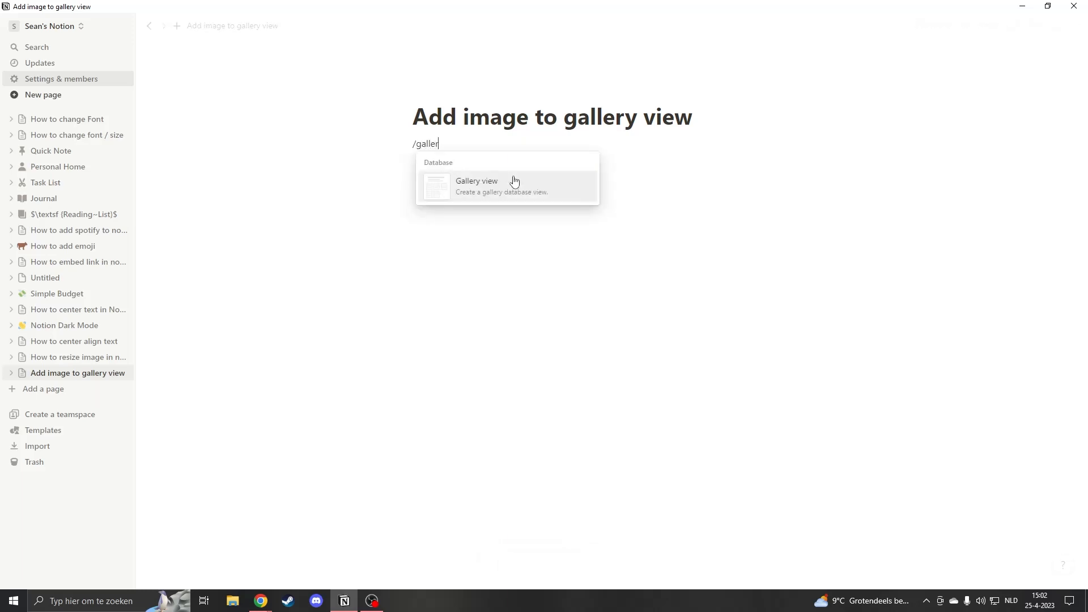
click(477, 186)
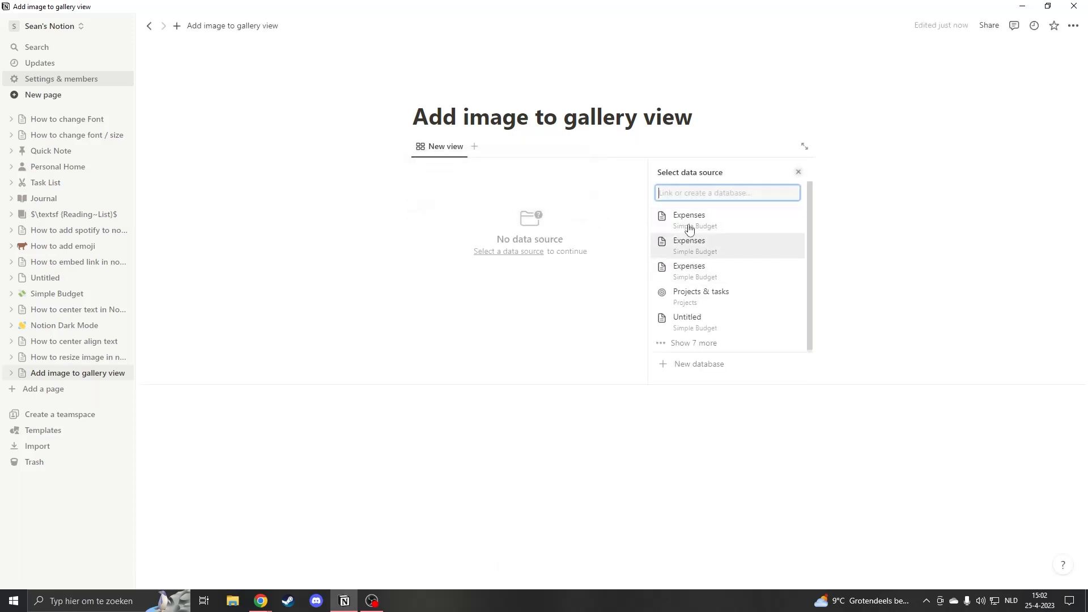
click(687, 318)
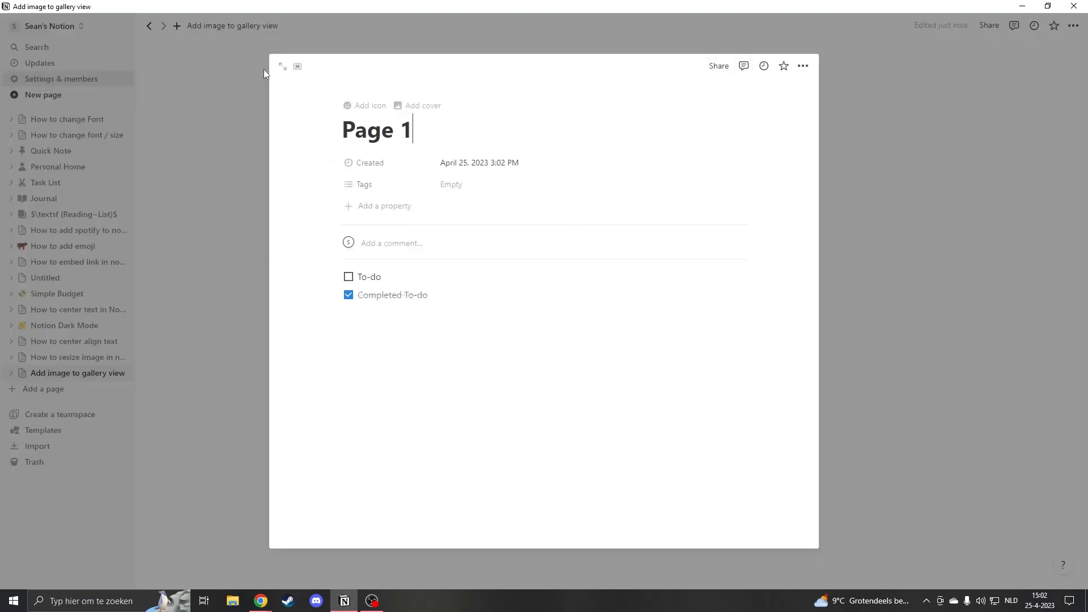
Reopen the first gallery card and retitle it from Page 1 to Fitness
click(282, 66)
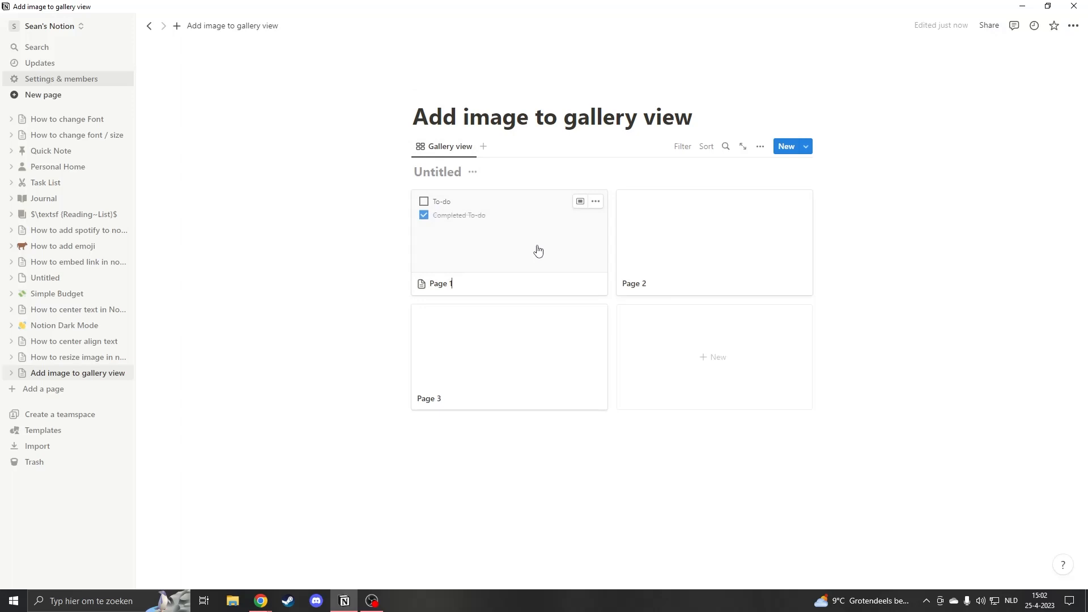
click(508, 243)
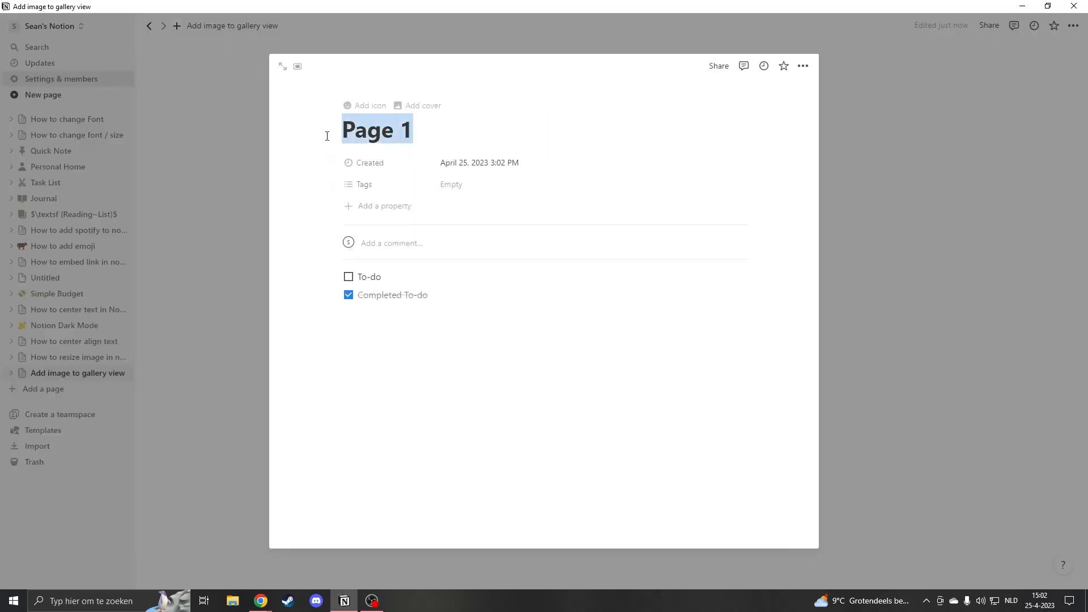
text(Fitnes)
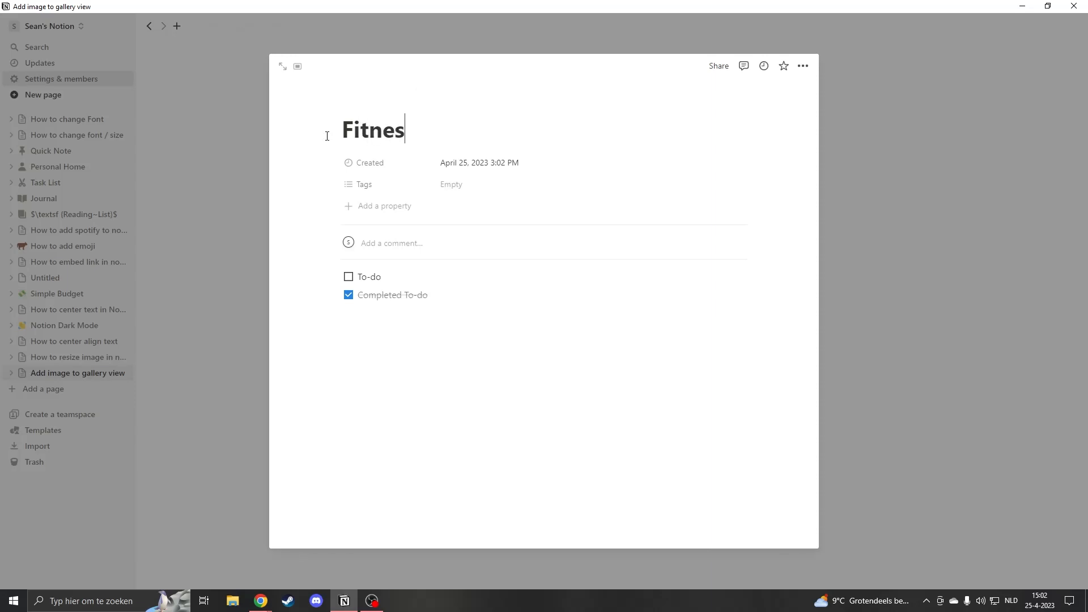
text(s)
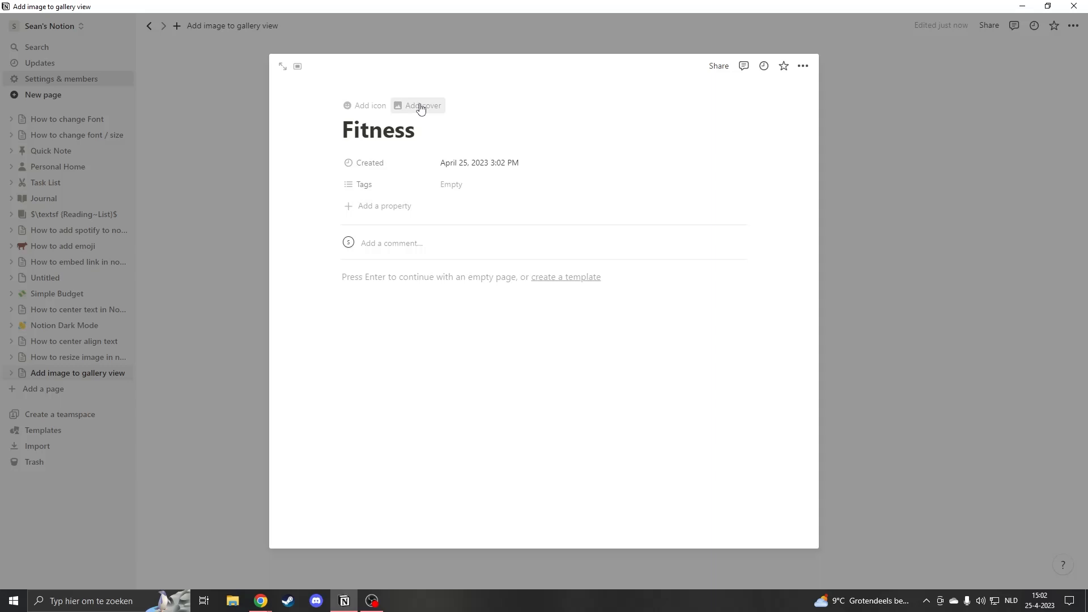
mouse_move(428, 112)
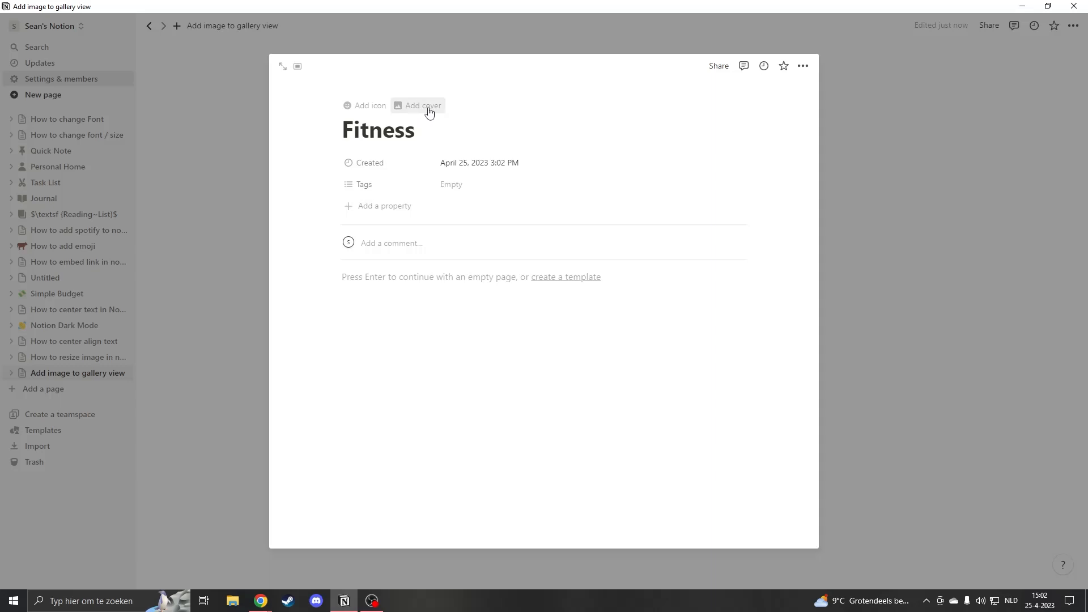
Add a cover to Fitness and search Unsplash for 'fitness' to pick a black-and-white workout photo
click(421, 105)
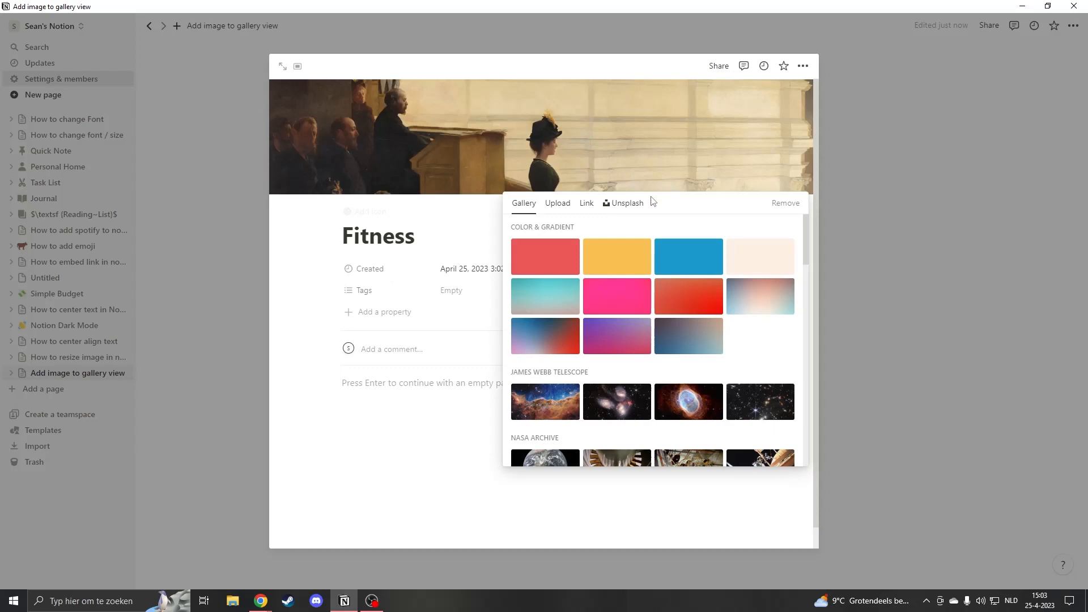
scroll(down, 3)
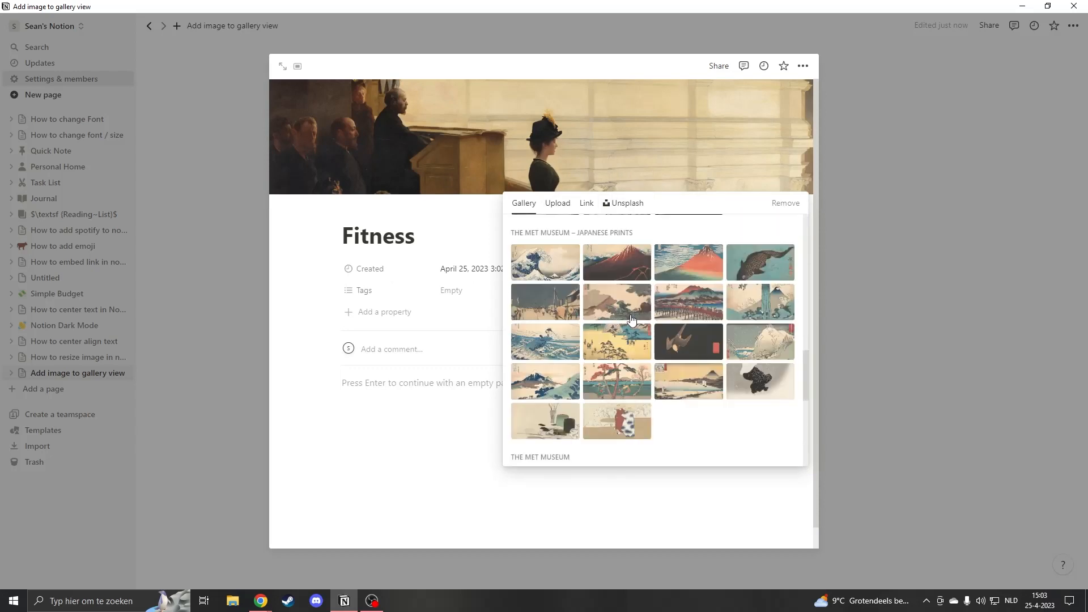
scroll(down, 3)
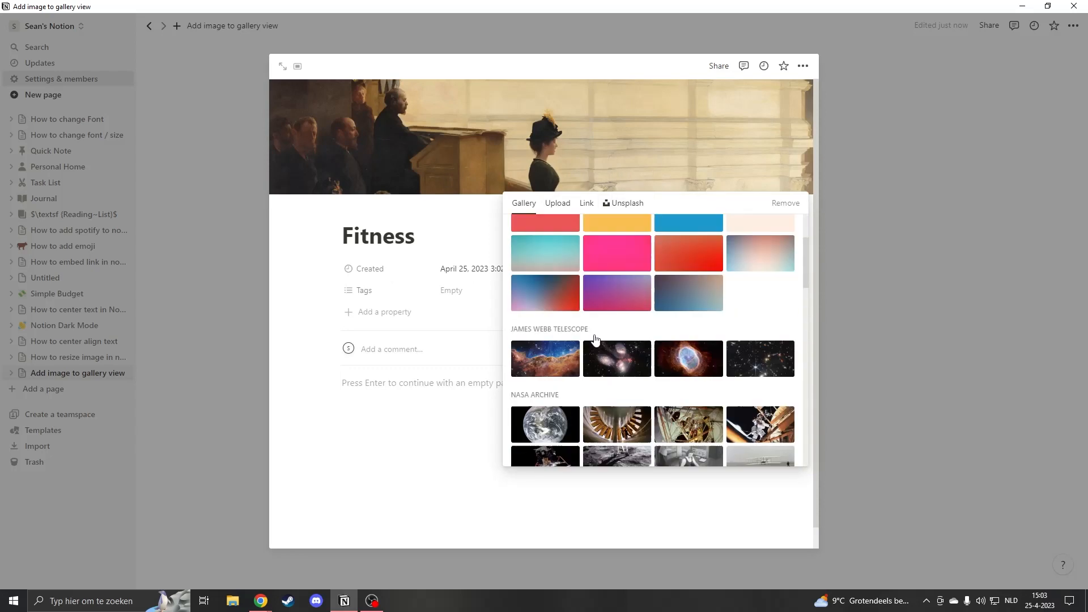
click(558, 203)
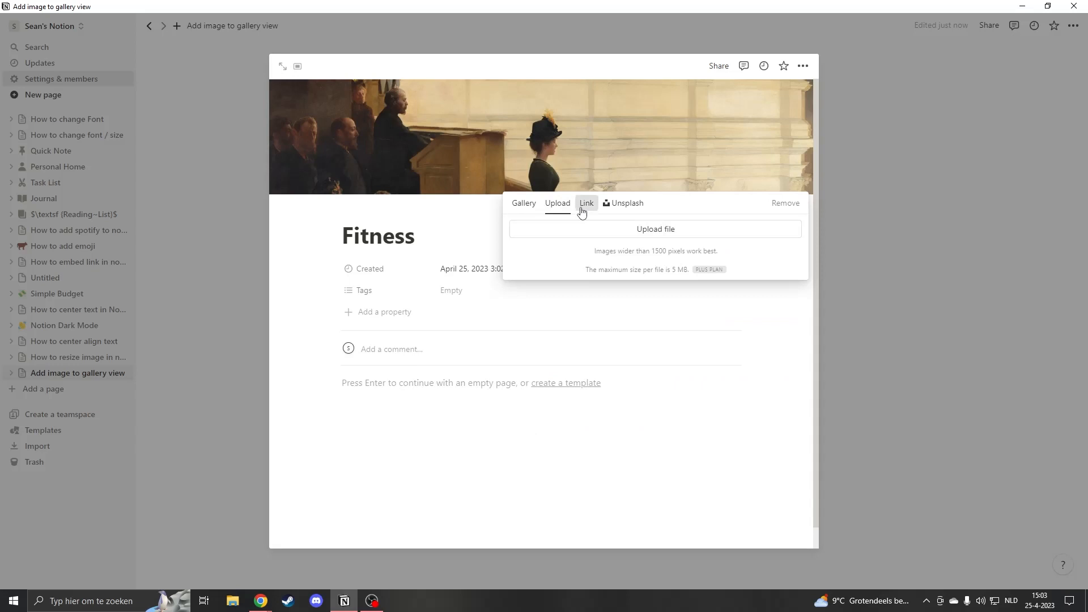
click(627, 203)
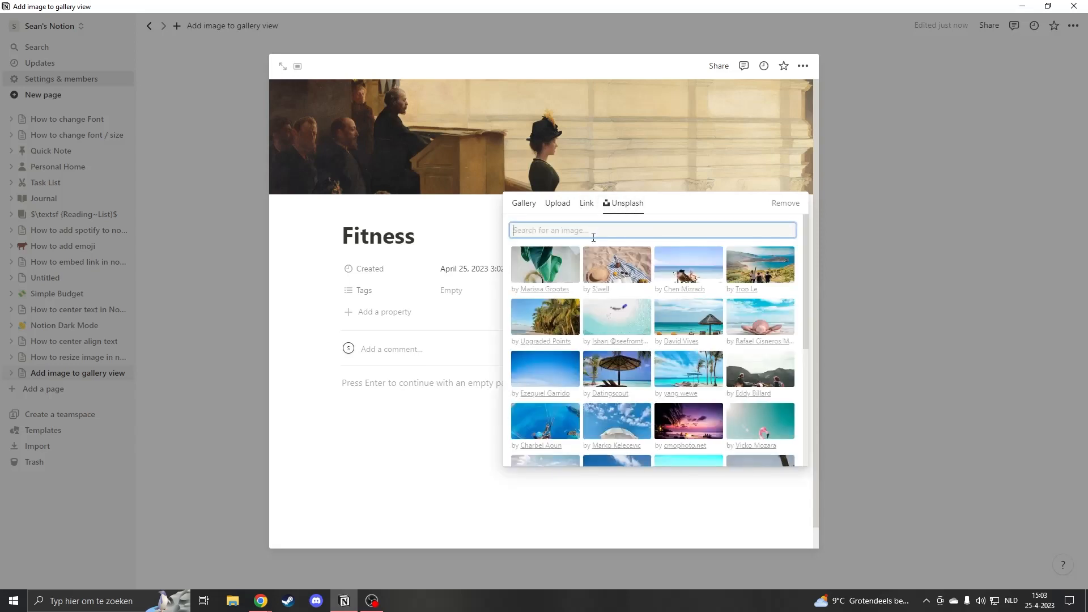
text(fitness)
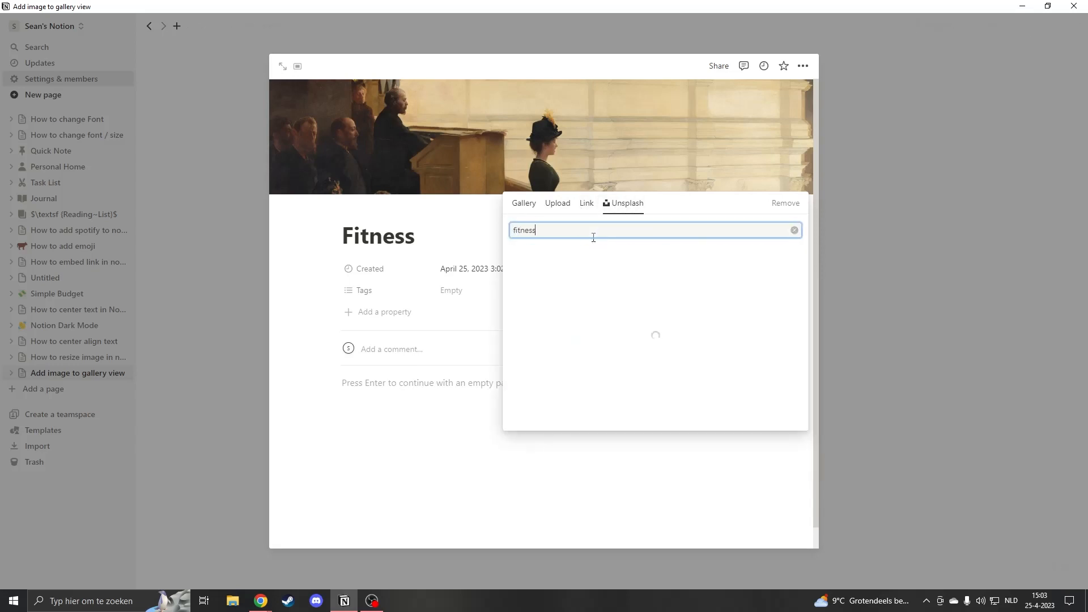
text(fitness)
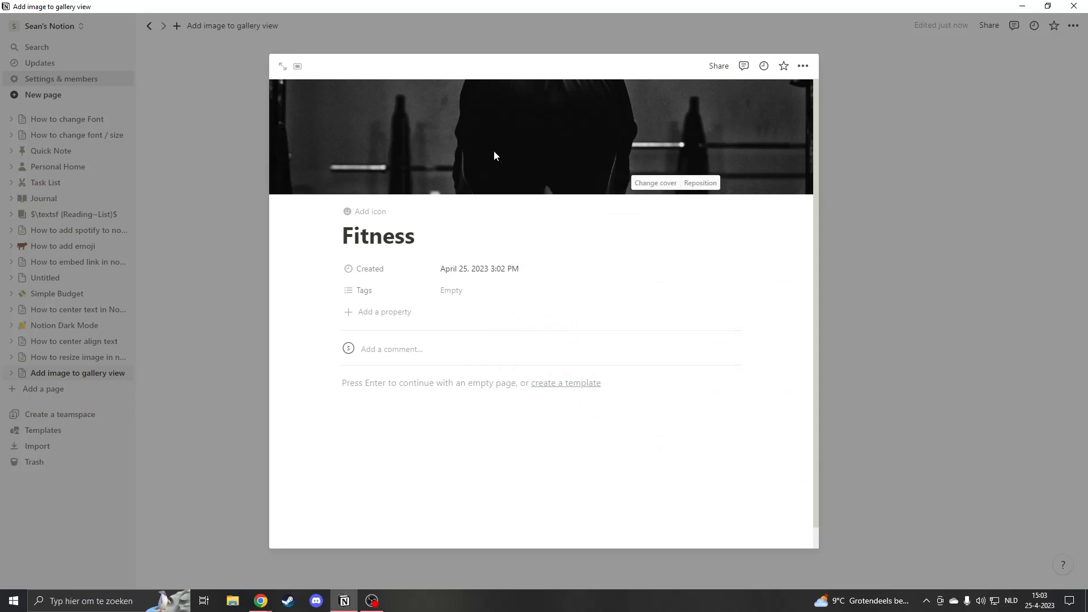
Reposition the Fitness cover by dragging it to frame the athlete's back and shoulders
click(700, 182)
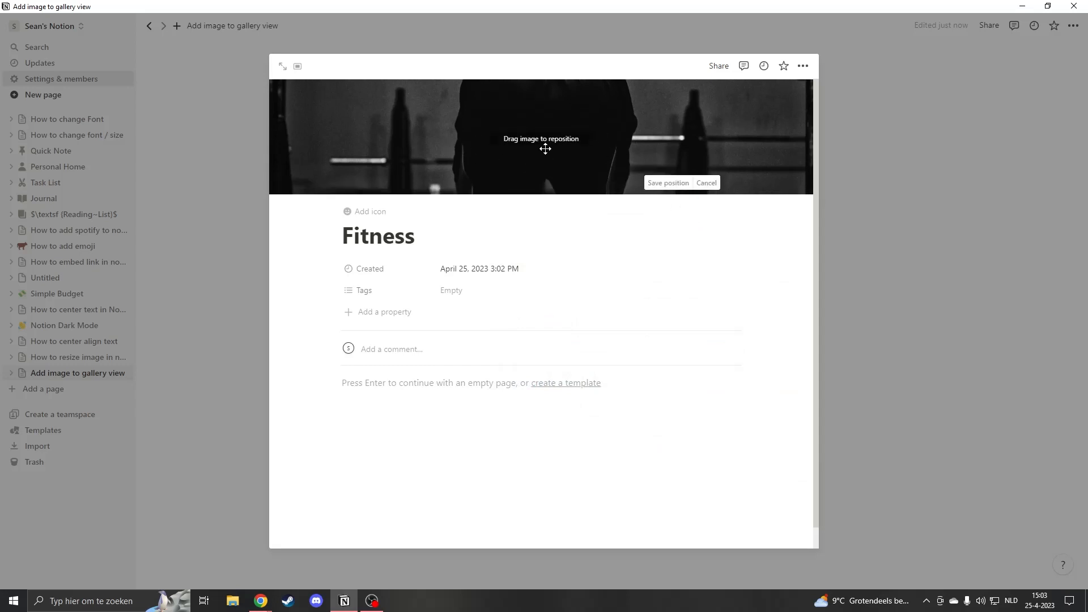
drag(545, 149, 544, 124)
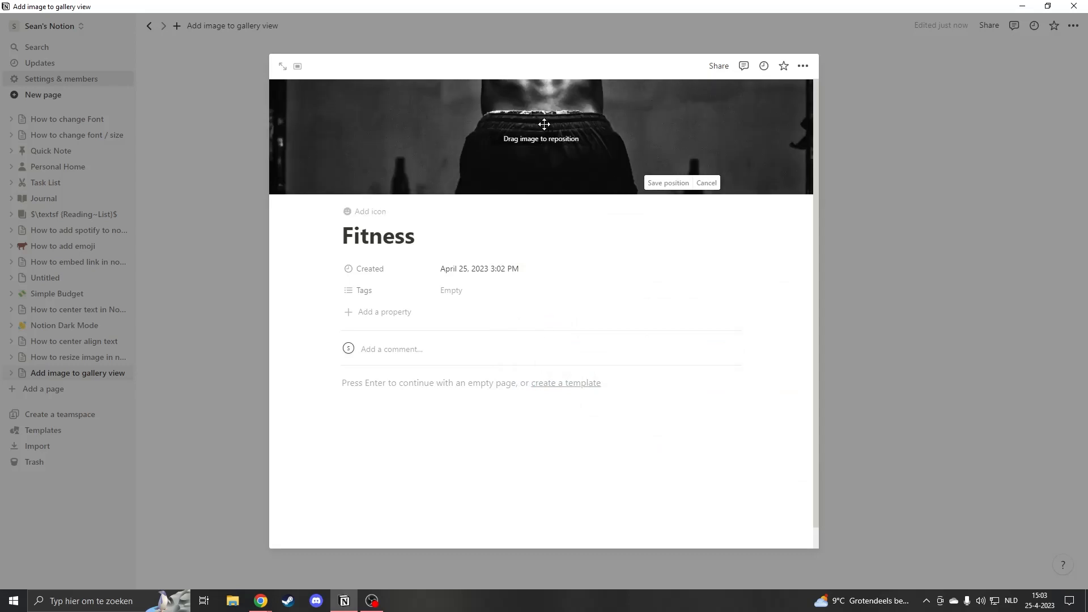
drag(544, 125, 547, 96)
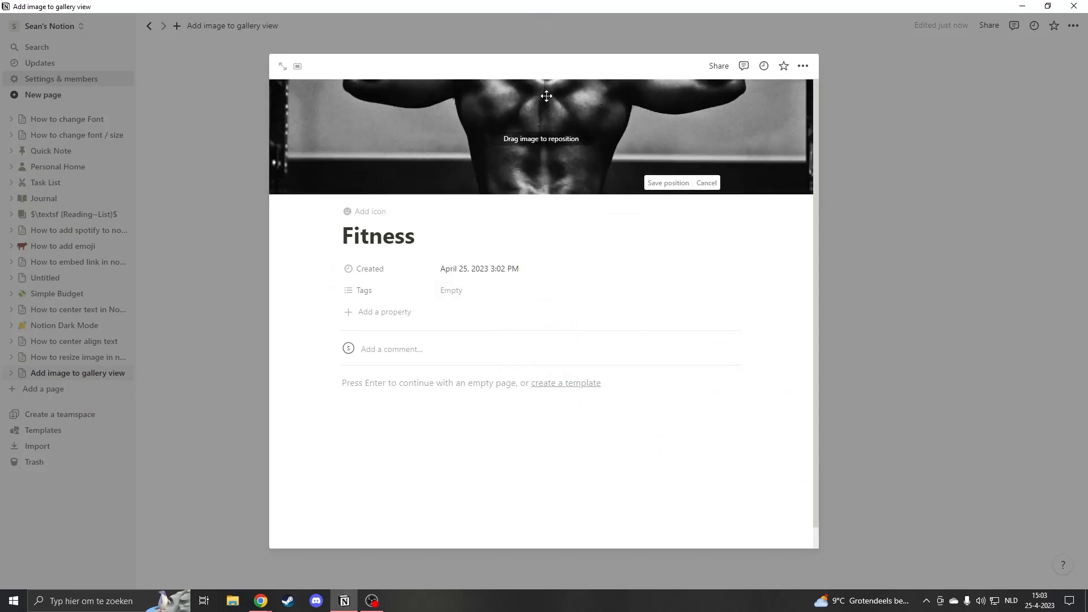
drag(546, 95, 556, 137)
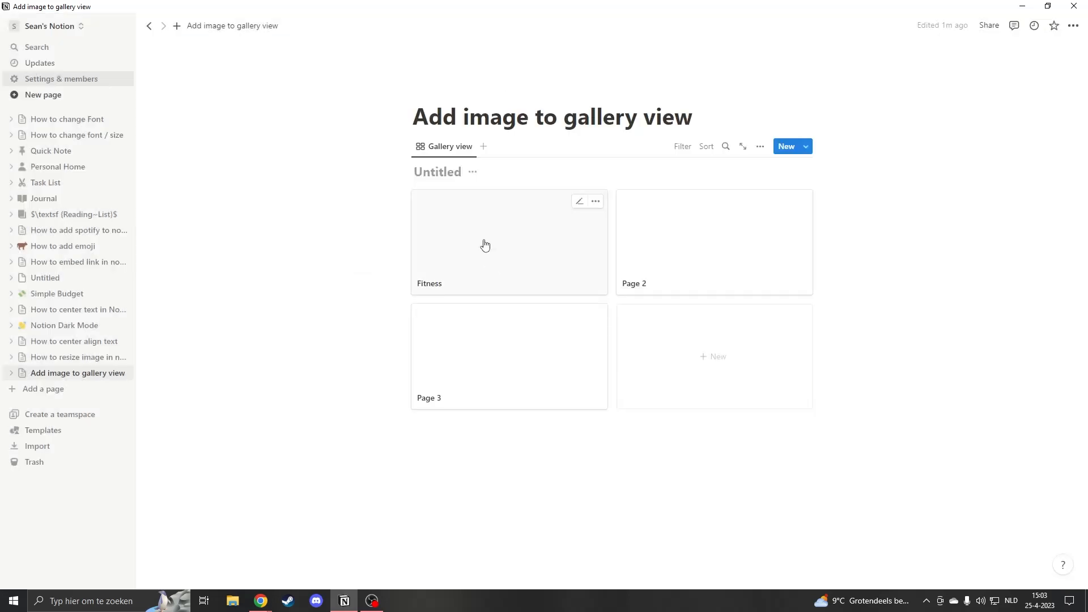
mouse_move(531, 247)
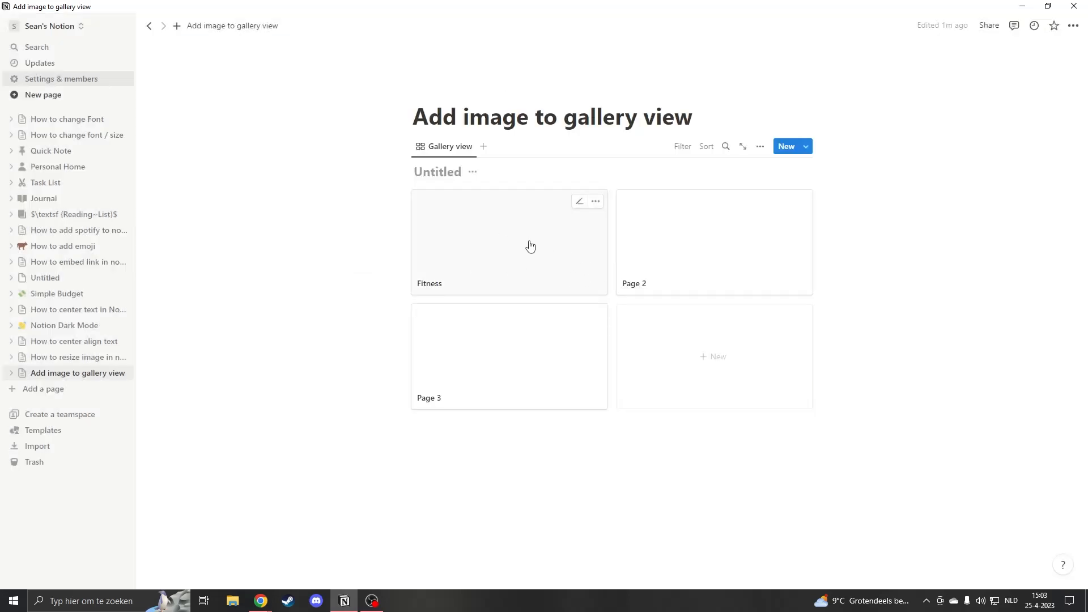
mouse_move(498, 263)
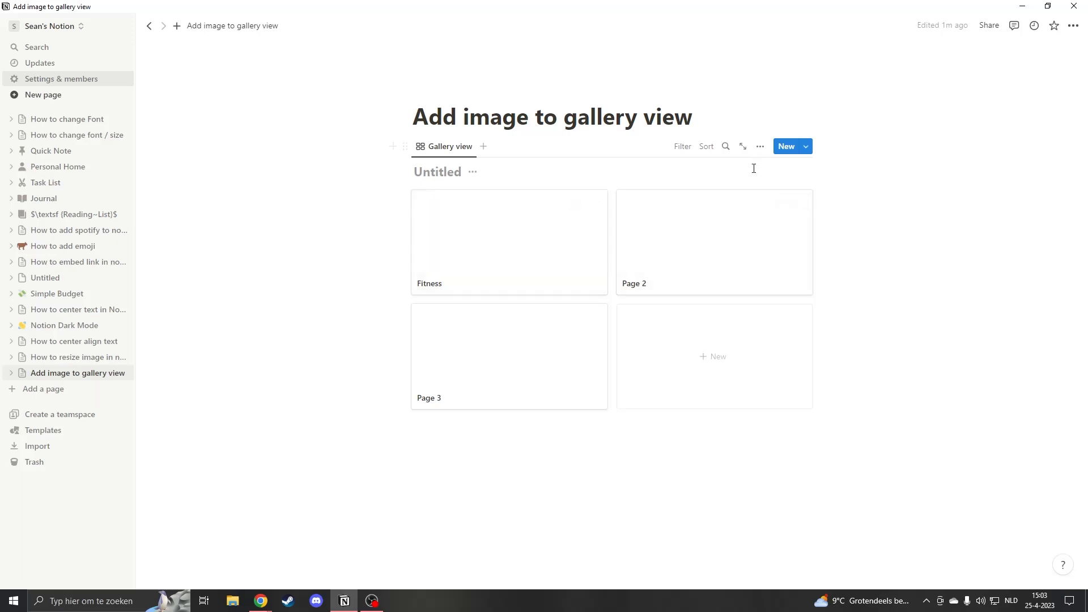
mouse_move(760, 146)
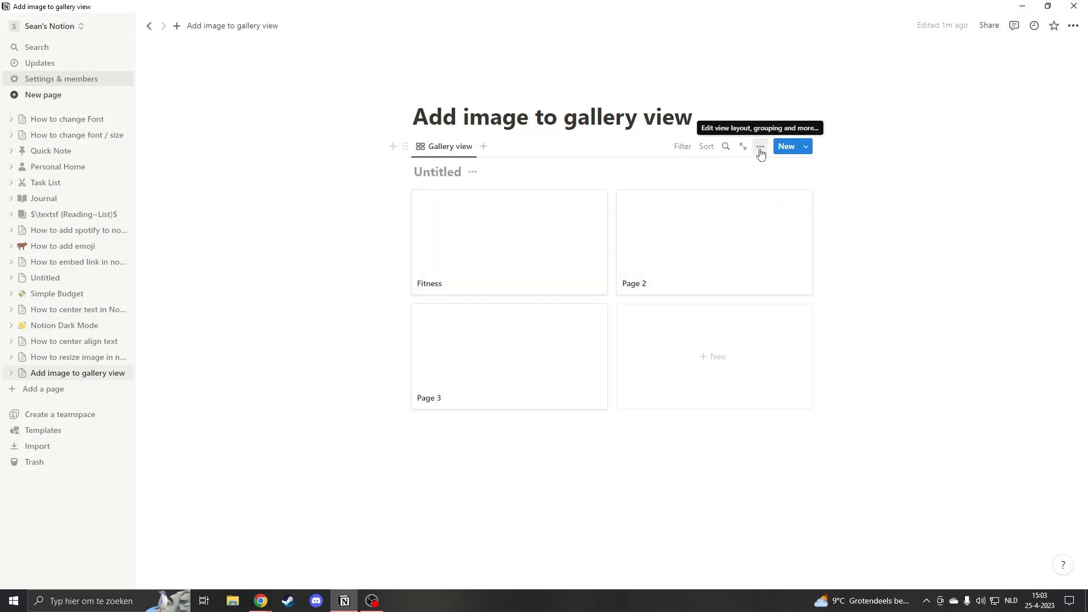
Set the gallery layout's card preview to Page cover
click(760, 147)
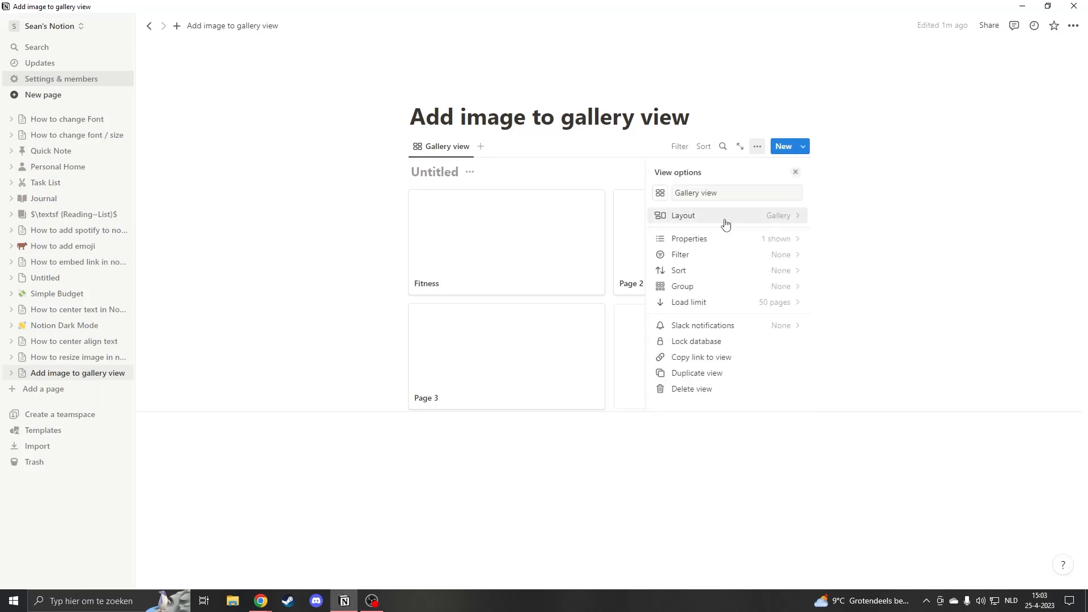
click(683, 216)
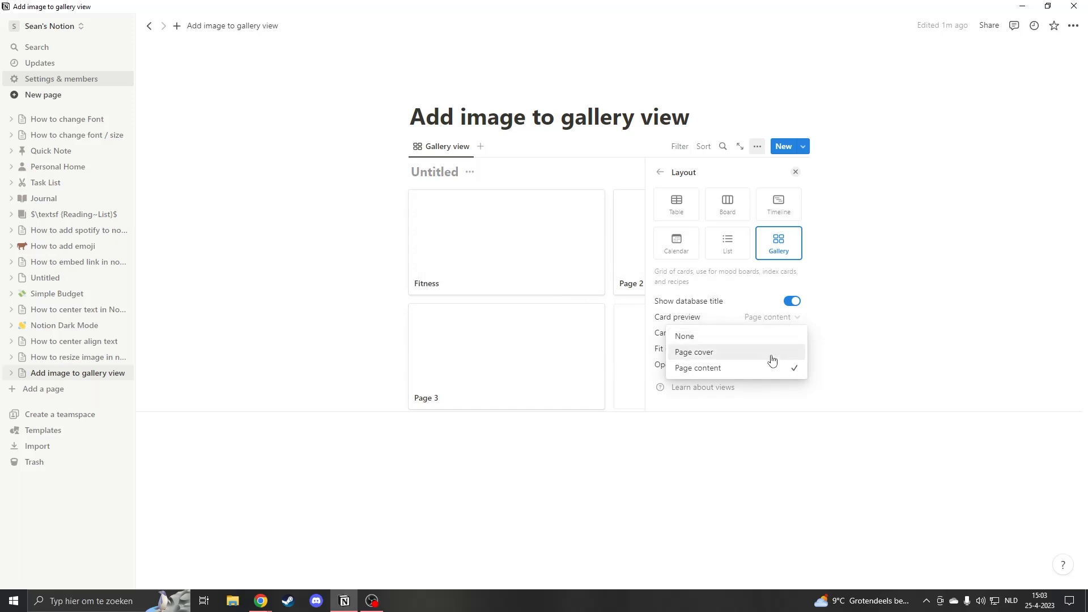
mouse_move(763, 355)
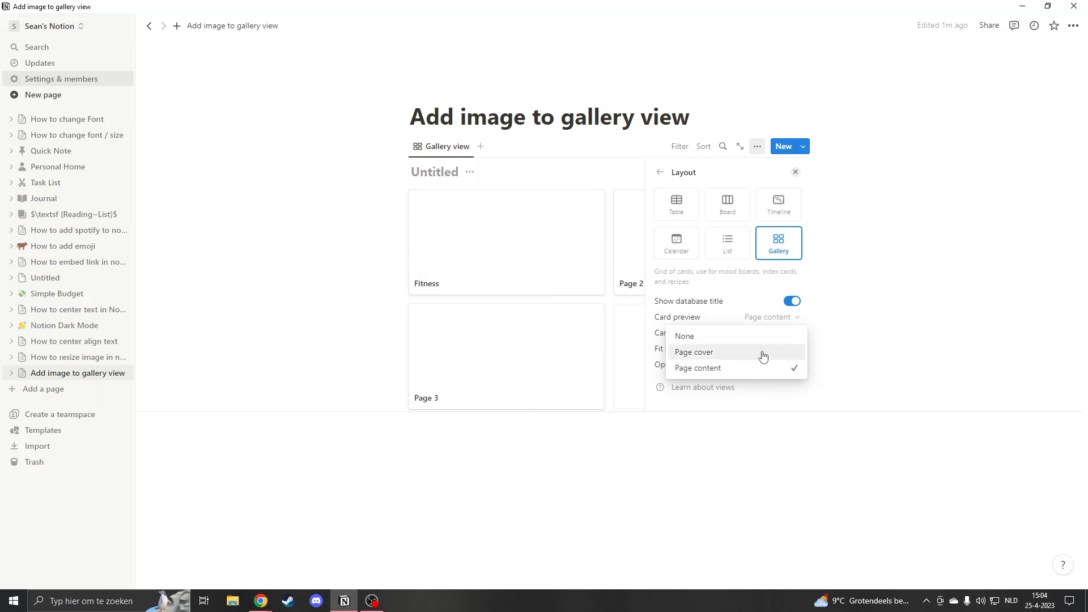
click(692, 352)
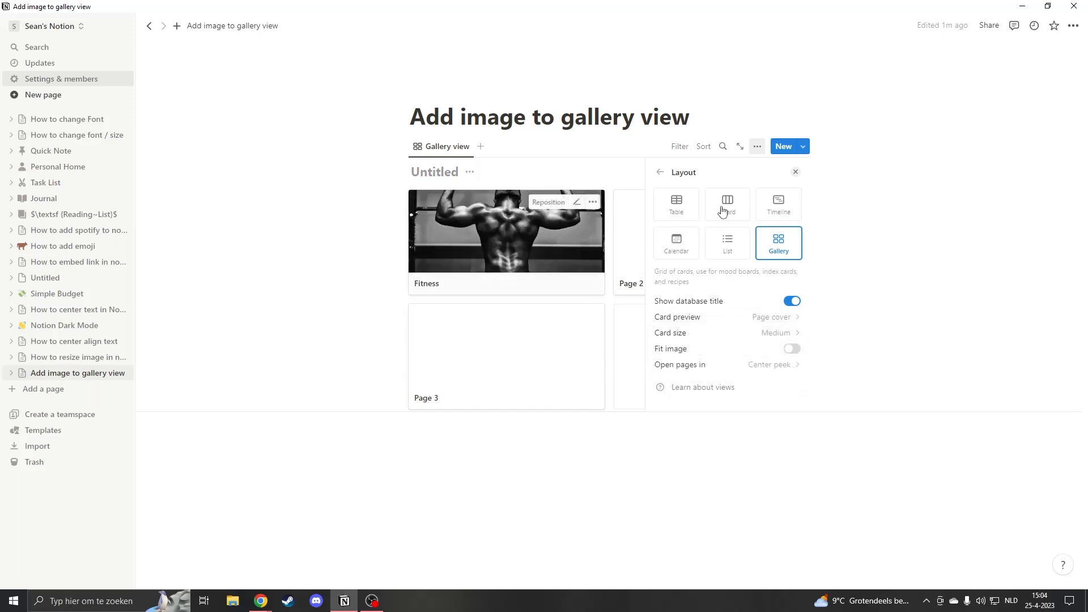
Close the Layout settings panel to return to the gallery
click(795, 172)
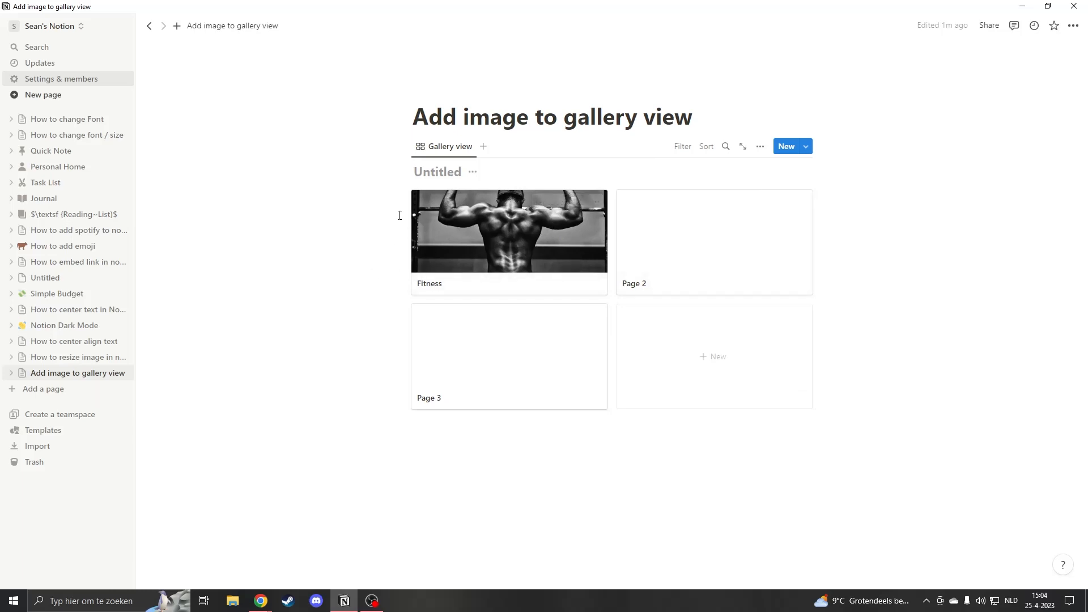
mouse_move(445, 185)
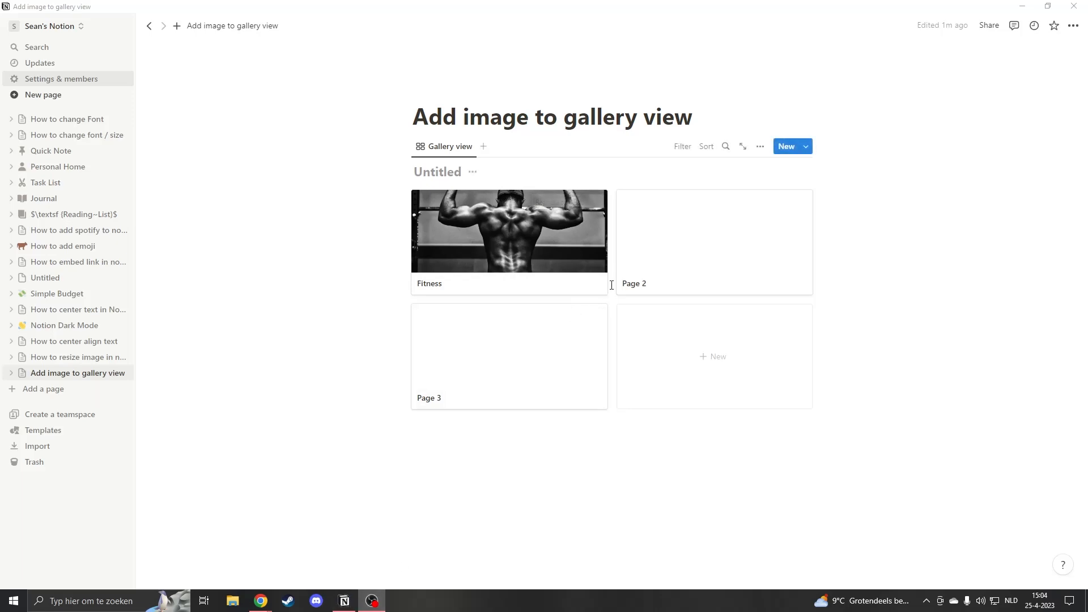
mouse_move(624, 279)
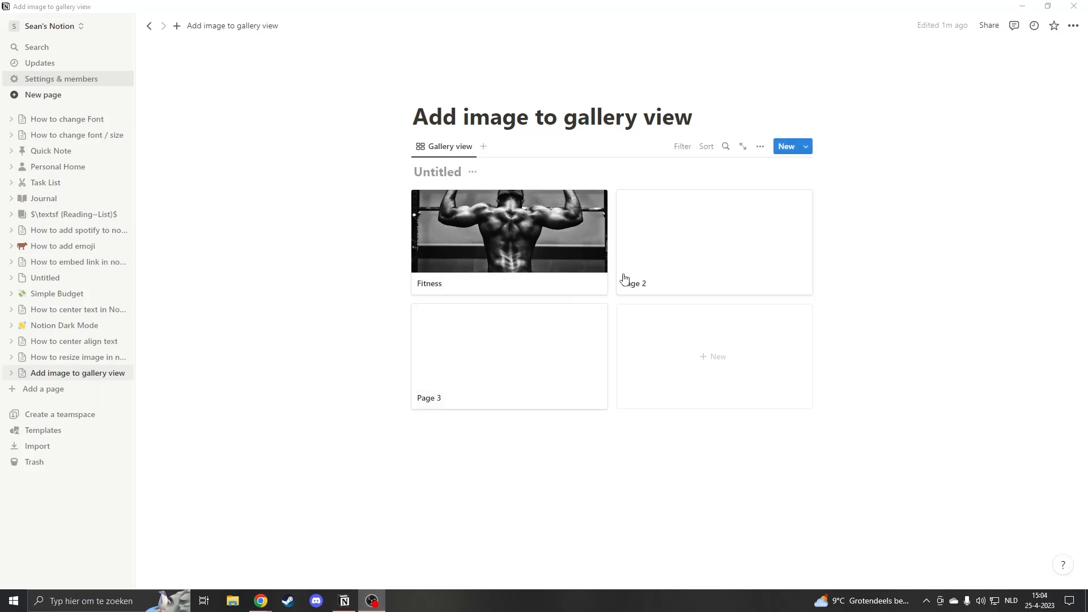